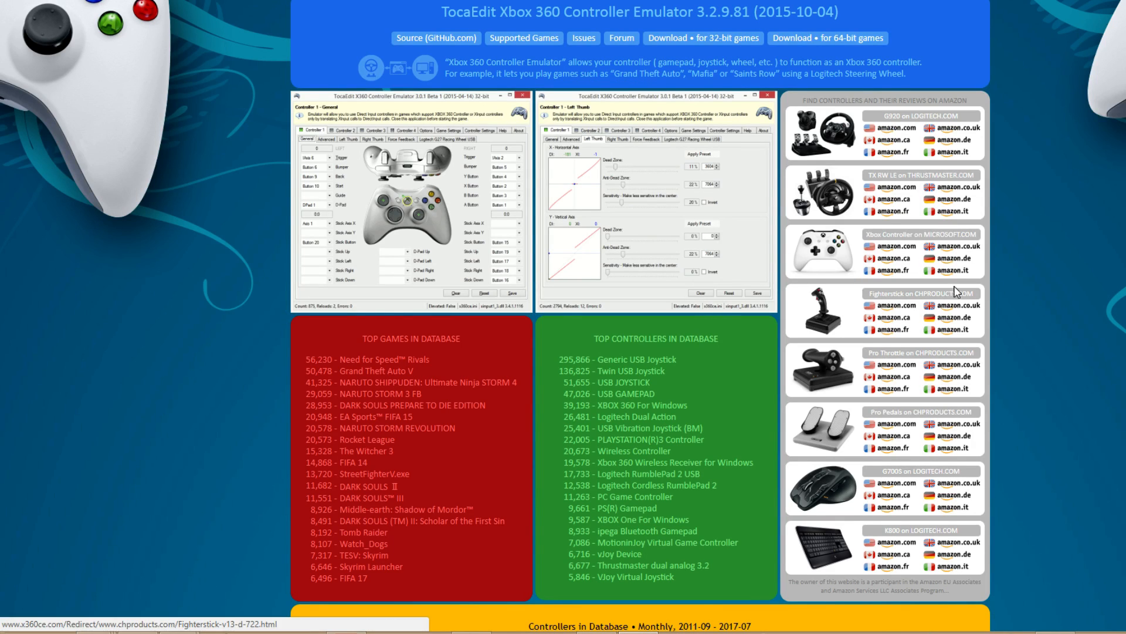
pyautogui.moveTo(1035, 286)
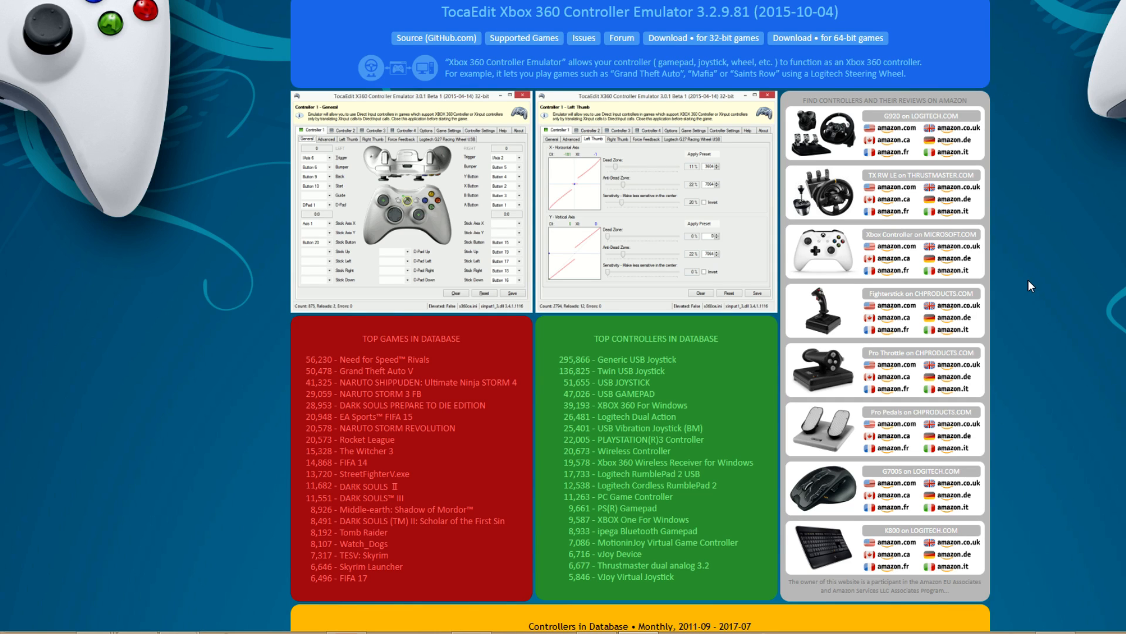
pyautogui.moveTo(173, 236)
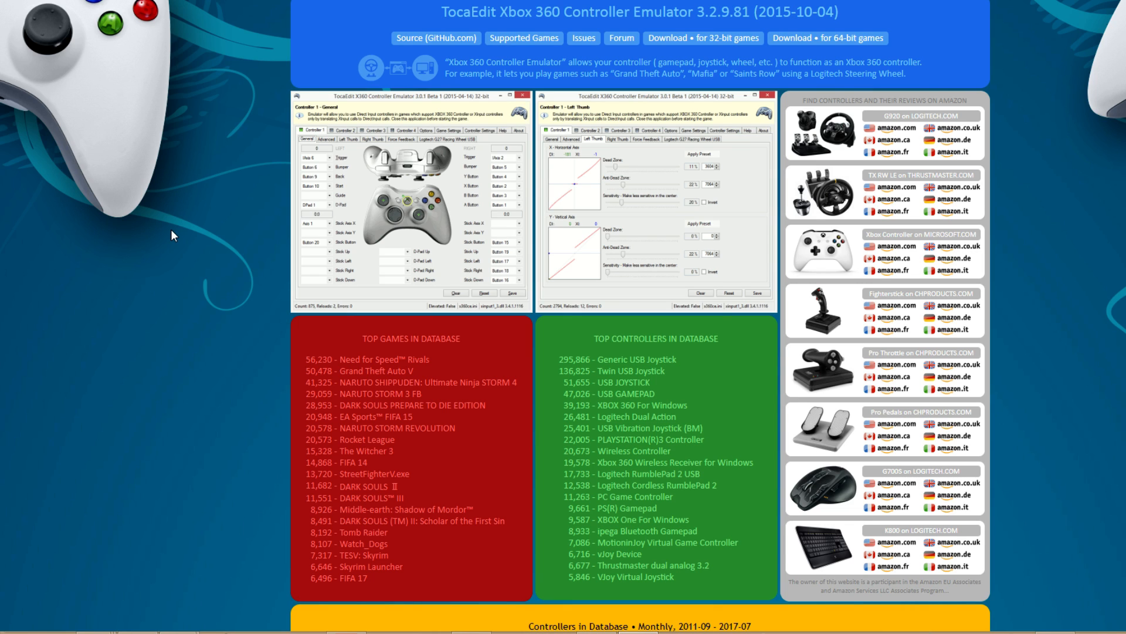
pyautogui.moveTo(336, 158)
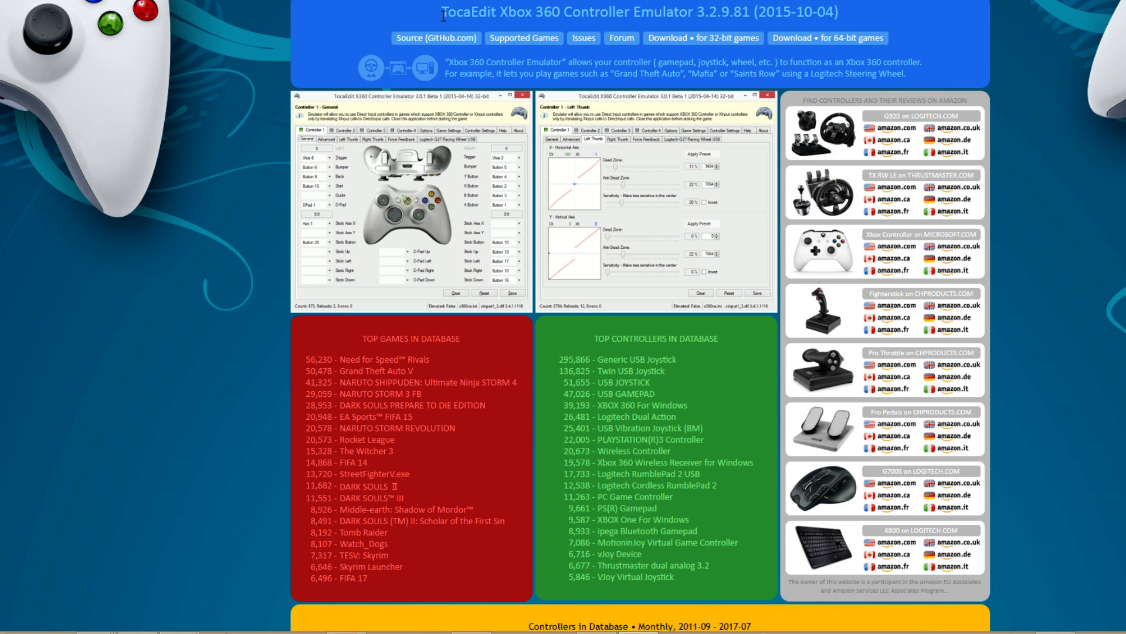
pyautogui.moveTo(446, 17)
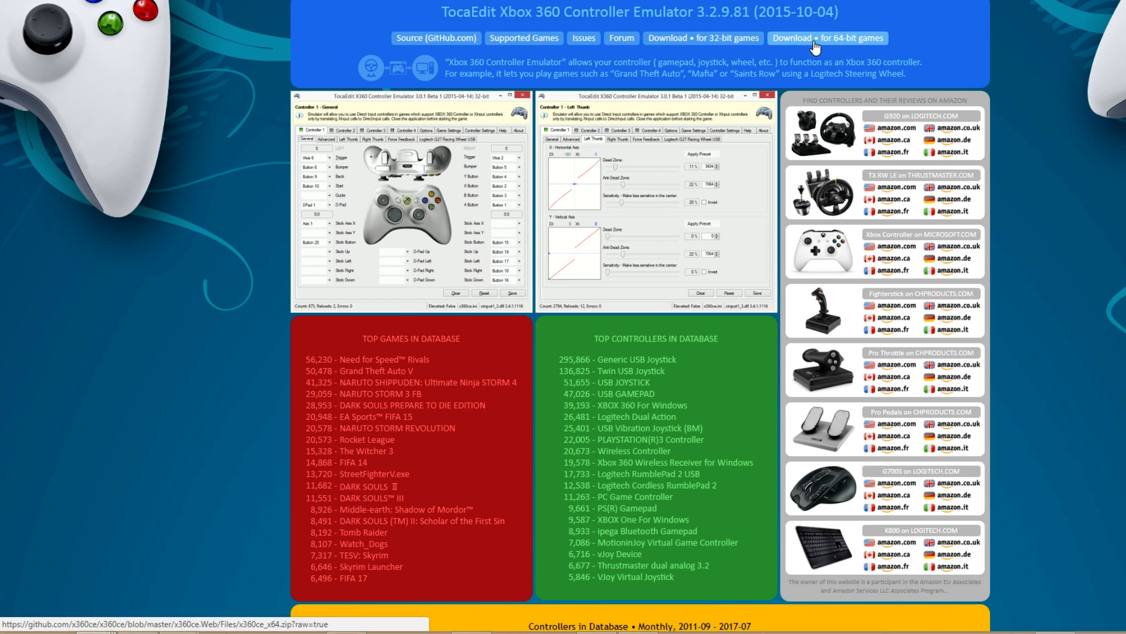
# - Download the 64-bit x360ce archive to go with the 32-bit one
pyautogui.click(827, 38)
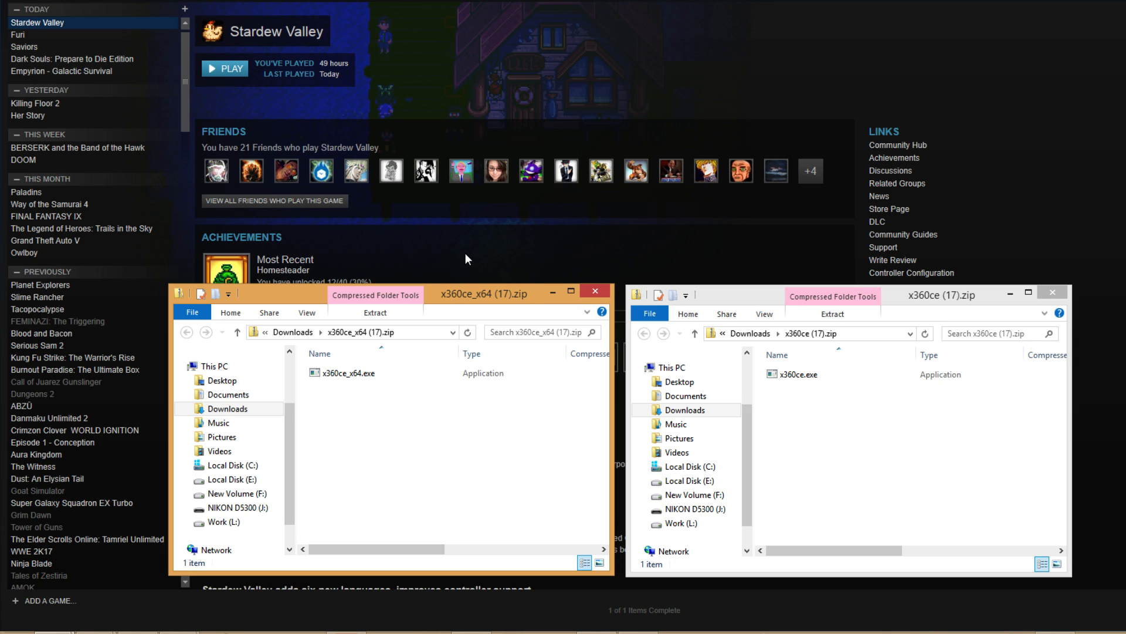
pyautogui.moveTo(505, 55)
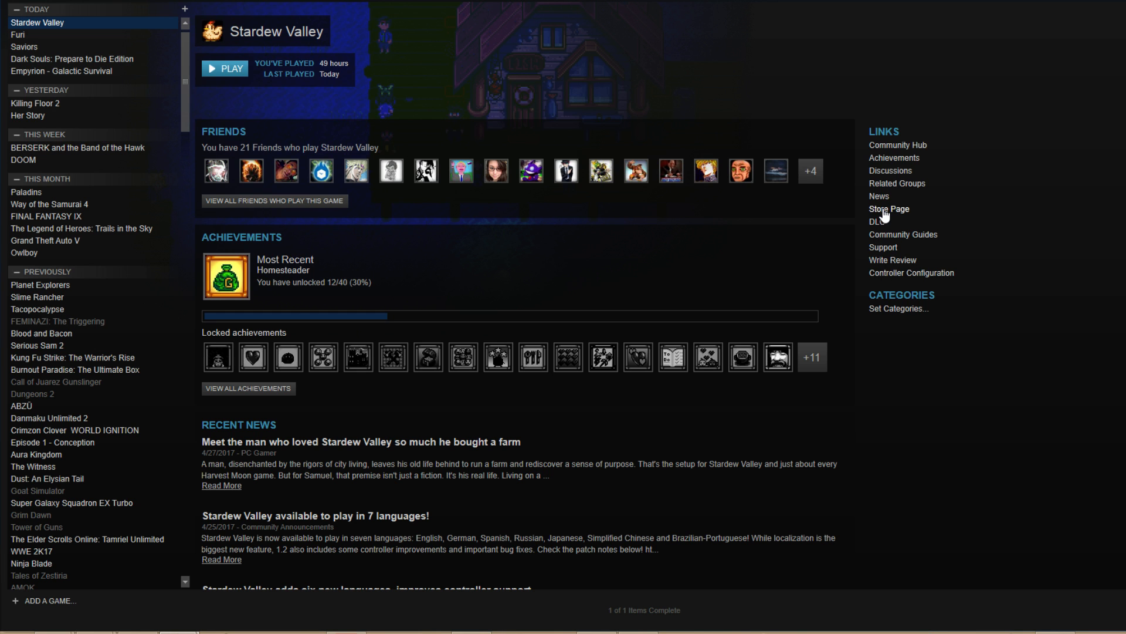
# - Check Stardew Valley's store page for controller support, then return to its library page
pyautogui.click(888, 209)
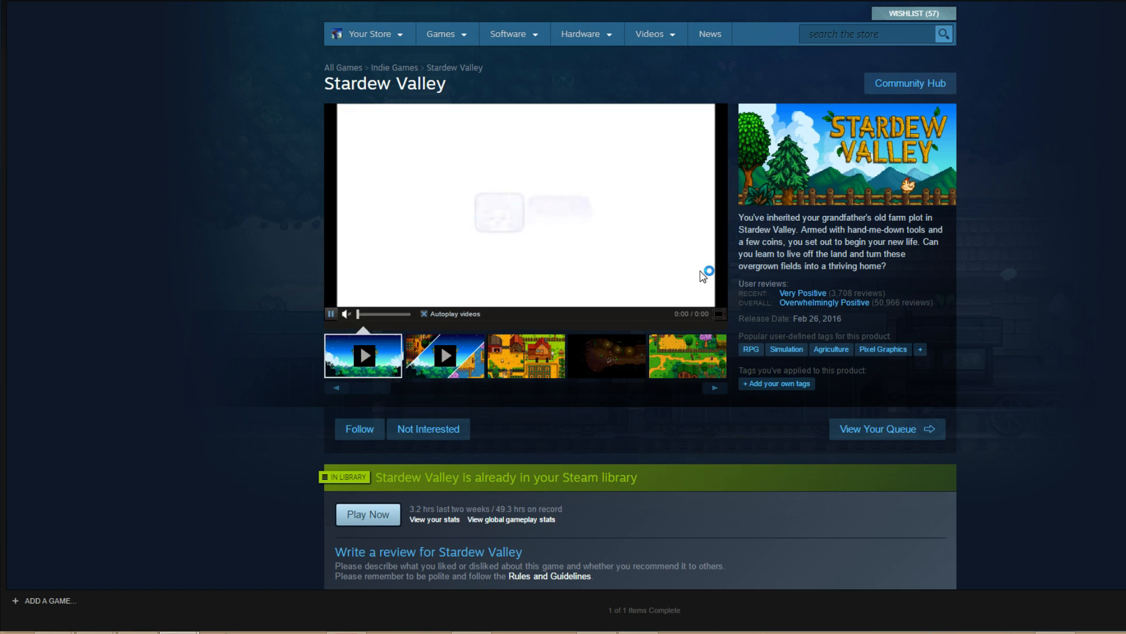
pyautogui.scroll(-3)
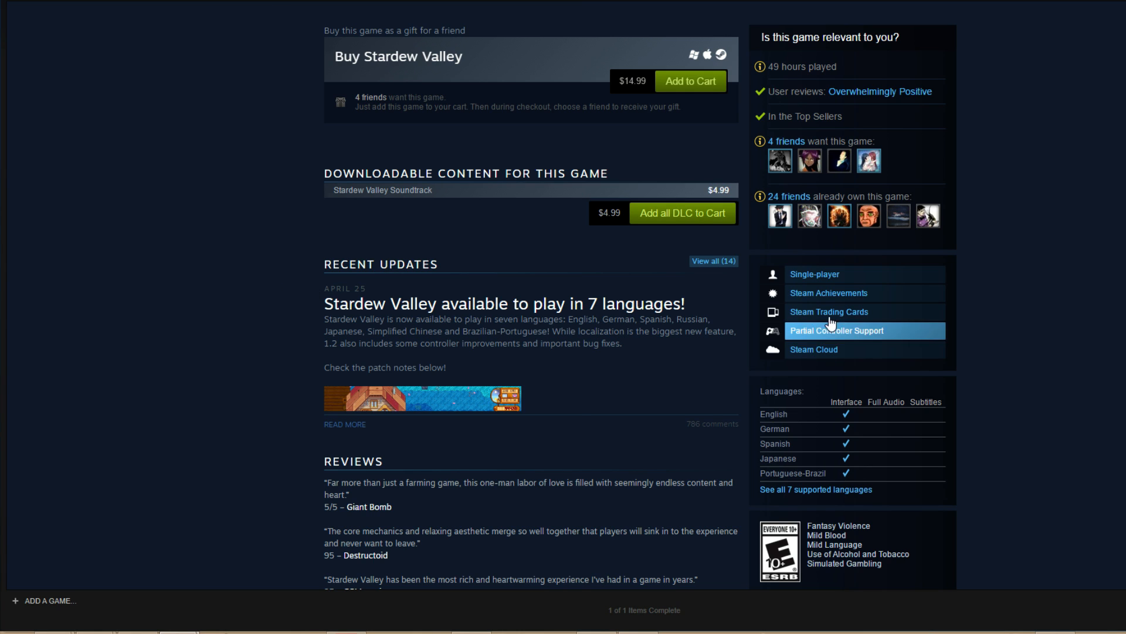
pyautogui.moveTo(144, 37)
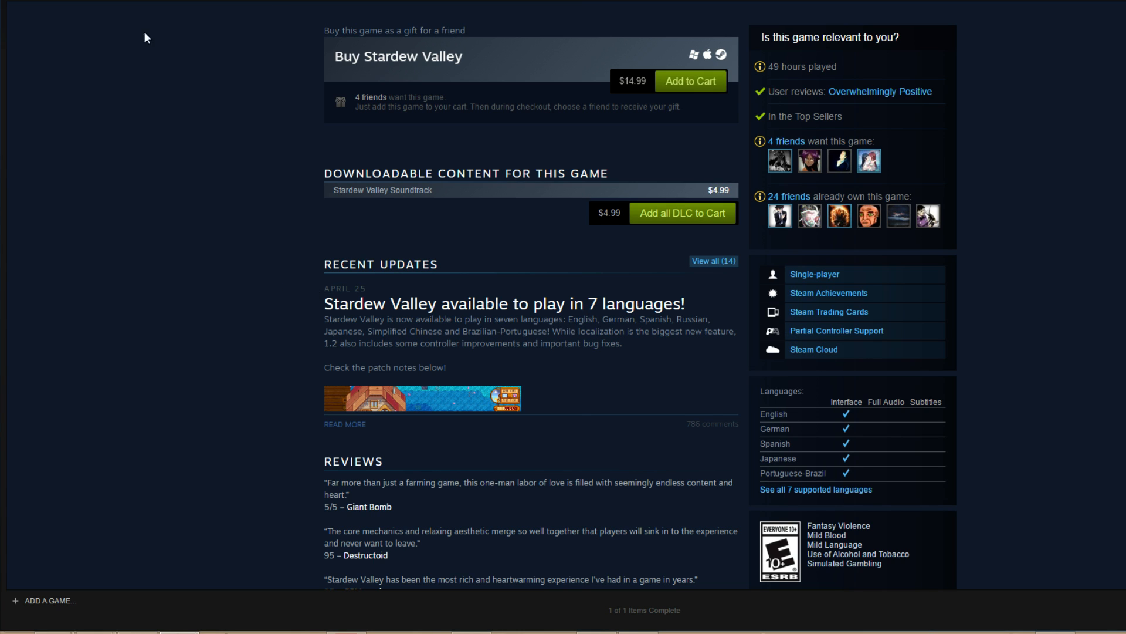
pyautogui.click(36, 22)
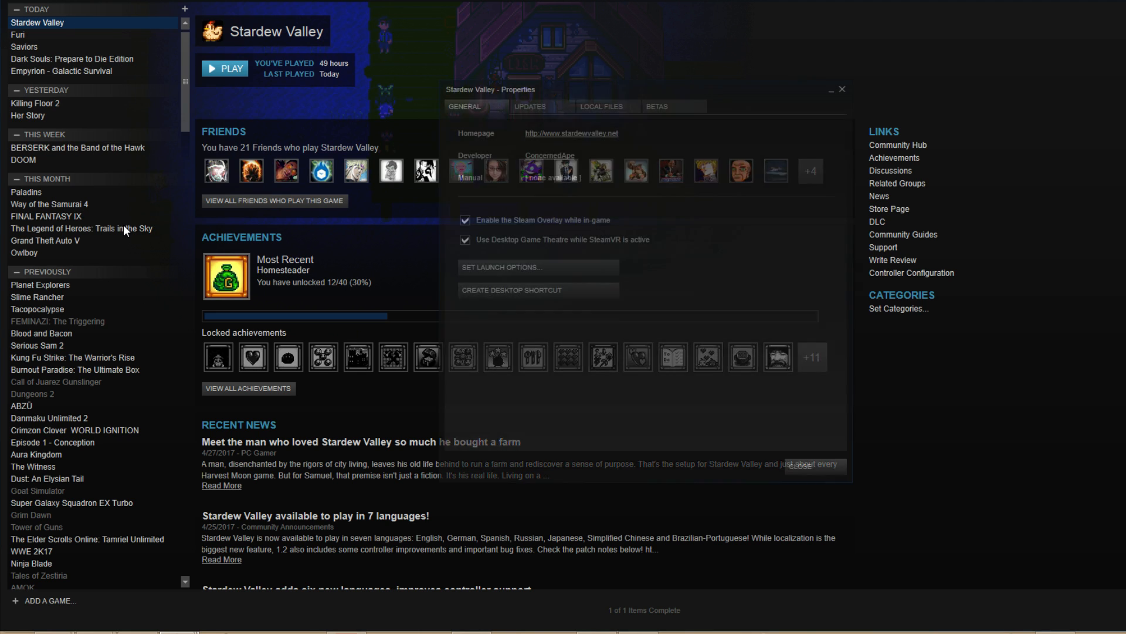
# - Reach Stardew Valley's install folder through Properties > Local Files > Browse Local Files
pyautogui.click(602, 107)
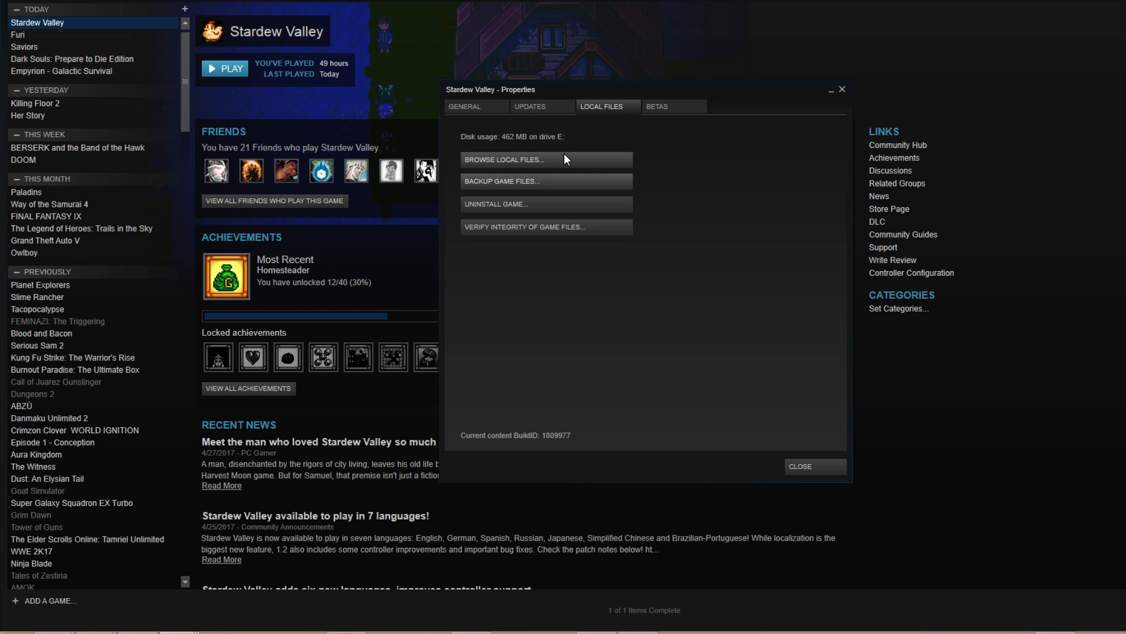
pyautogui.click(545, 160)
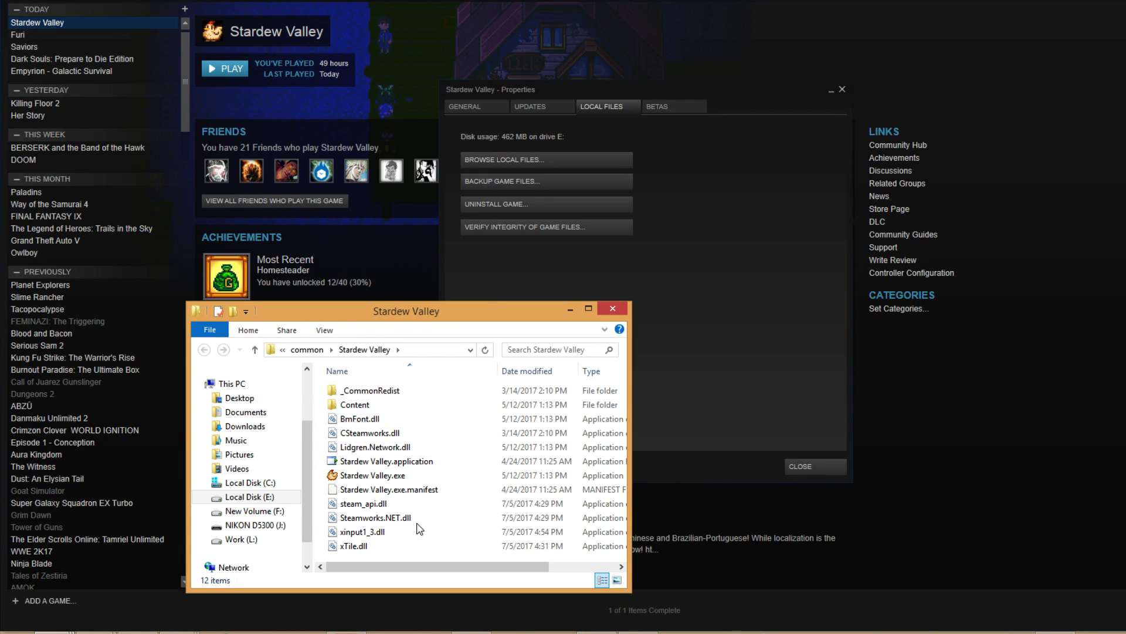
# - Move the game folder window to the upper right and return into the Stardew Valley folder
pyautogui.moveTo(404, 311); pyautogui.dragTo(737, 88)
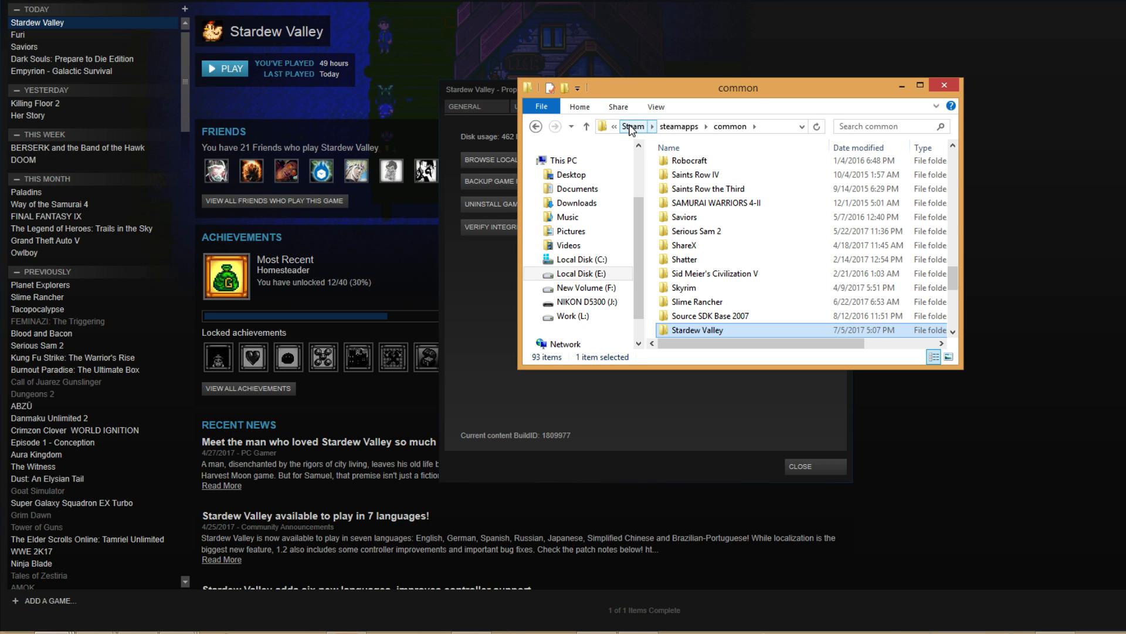
pyautogui.click(679, 125)
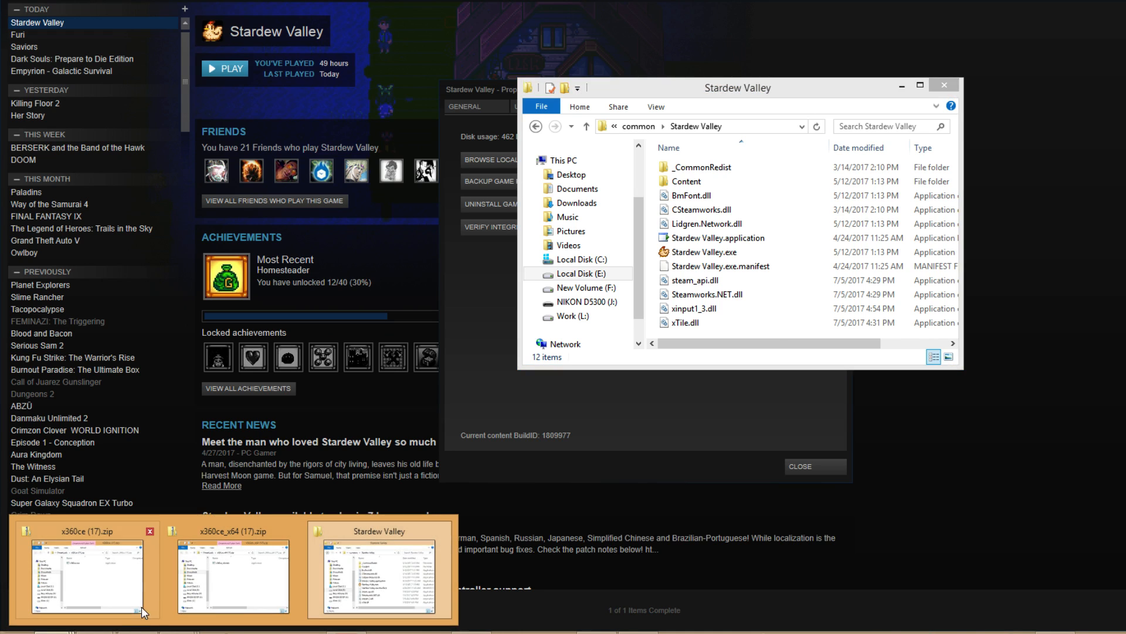
# - Copy x360ce_x64.exe from the archive into the Stardew Valley folder
pyautogui.click(86, 568)
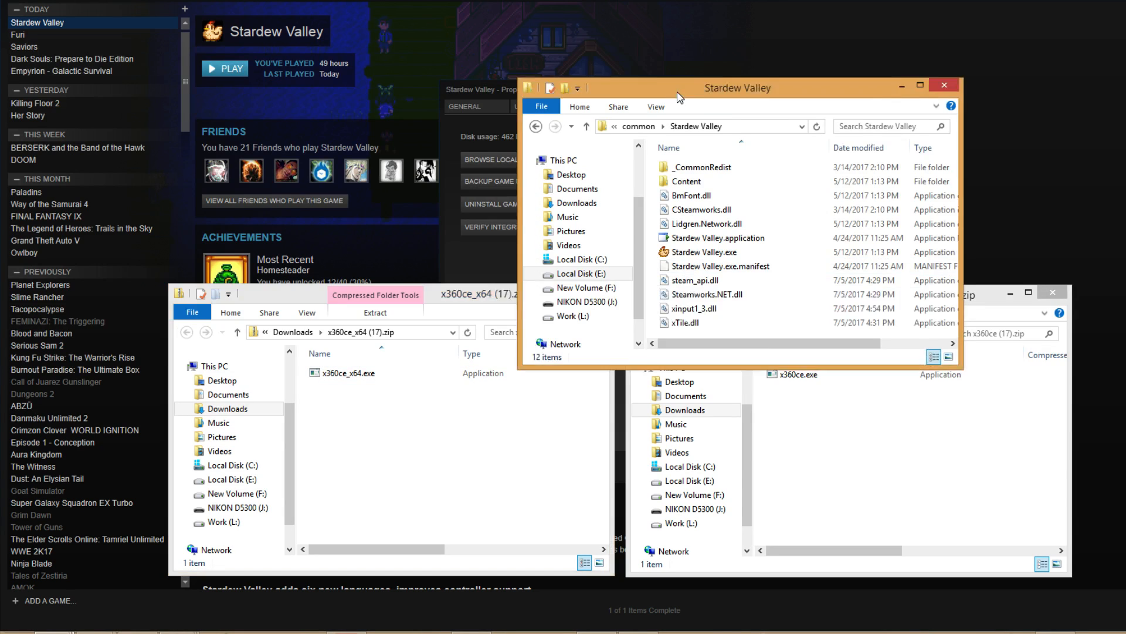
pyautogui.click(798, 374)
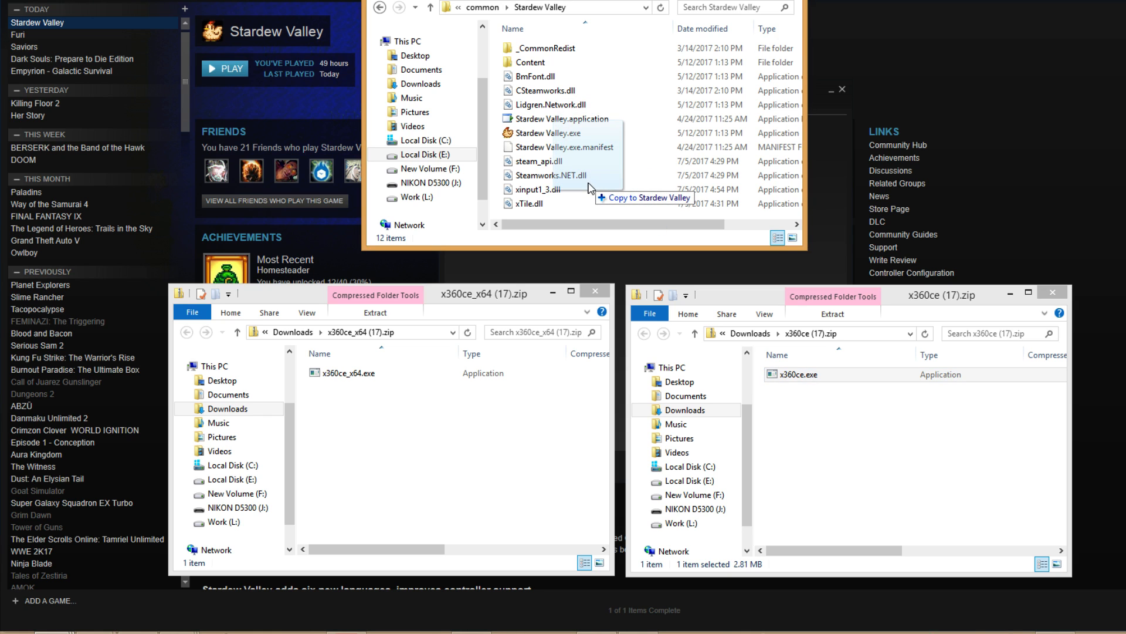
pyautogui.click(350, 373)
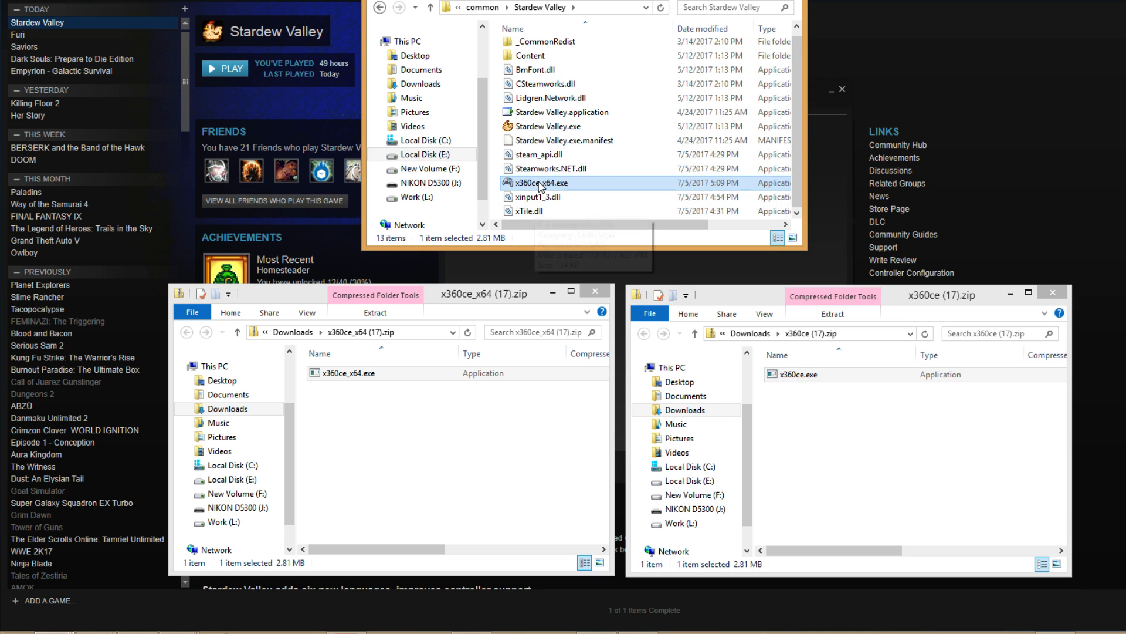
# - Try the 64-bit emulator, close it, and copy the 32-bit x360ce.exe into the game folder
pyautogui.doubleClick(537, 183)
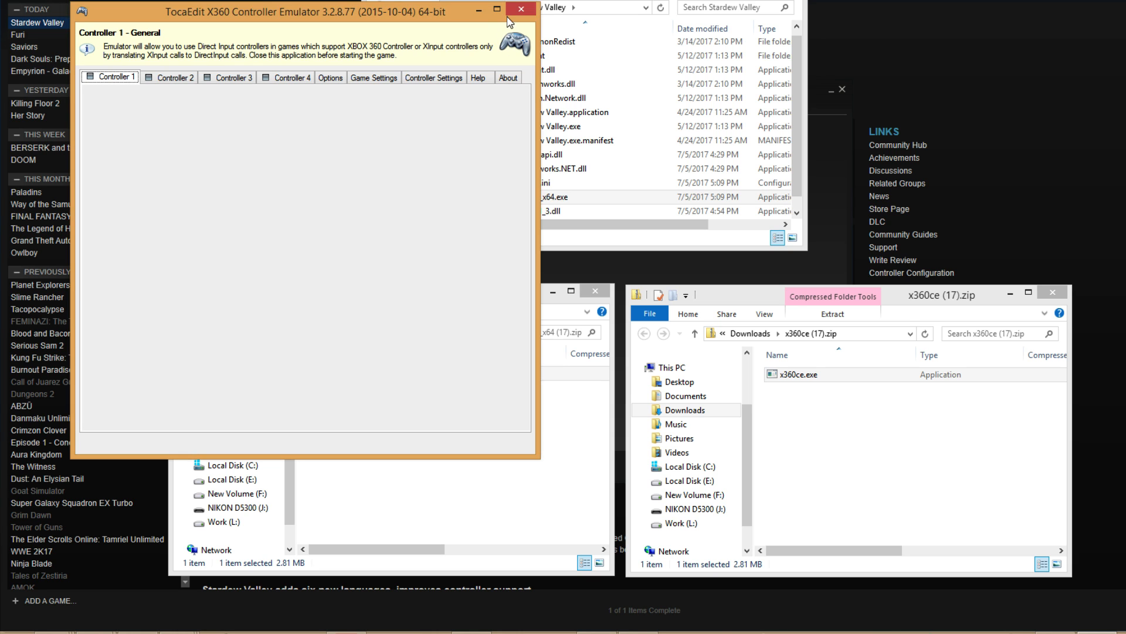
pyautogui.click(521, 8)
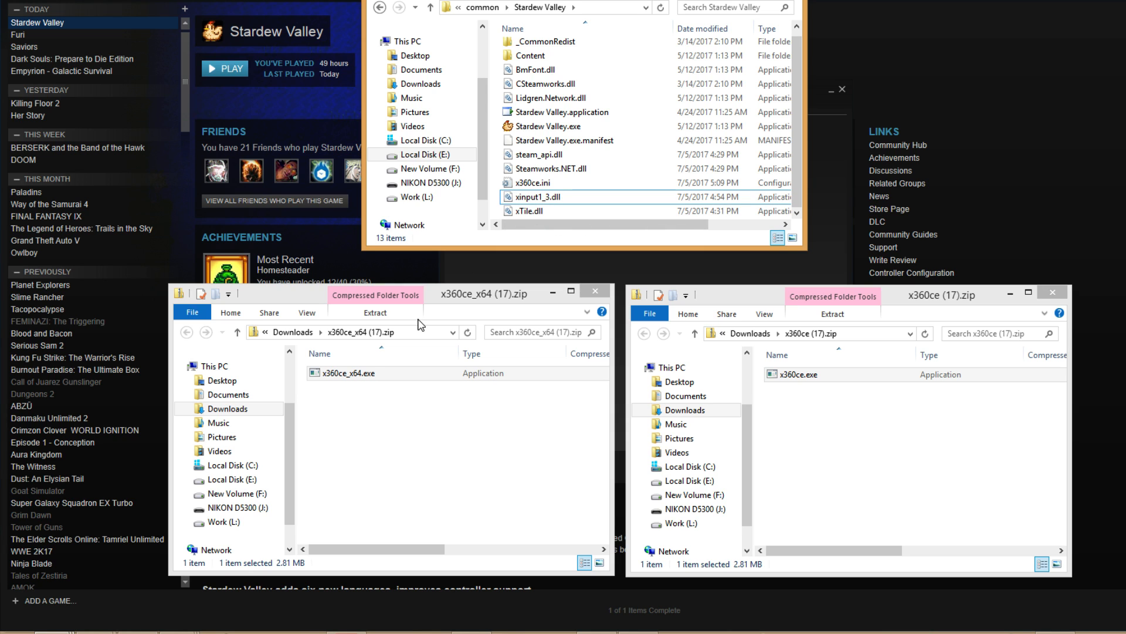
pyautogui.click(546, 196)
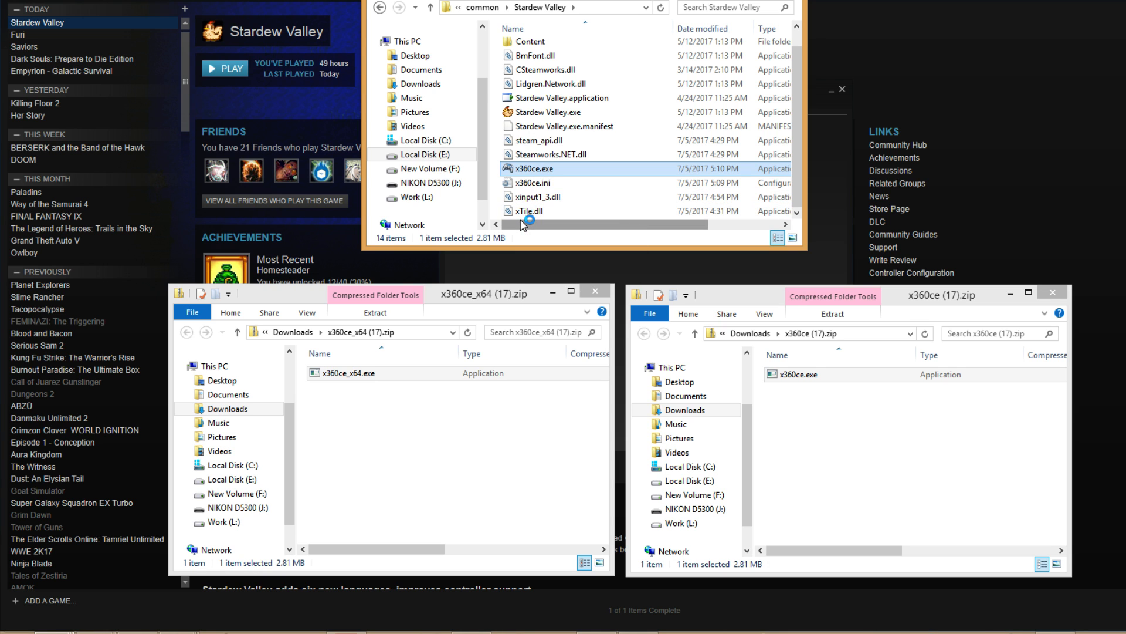
# - Run x360ce.exe and apply the Internet default settings for the PLAYSTATION(R)3 Controller
pyautogui.doubleClick(533, 168)
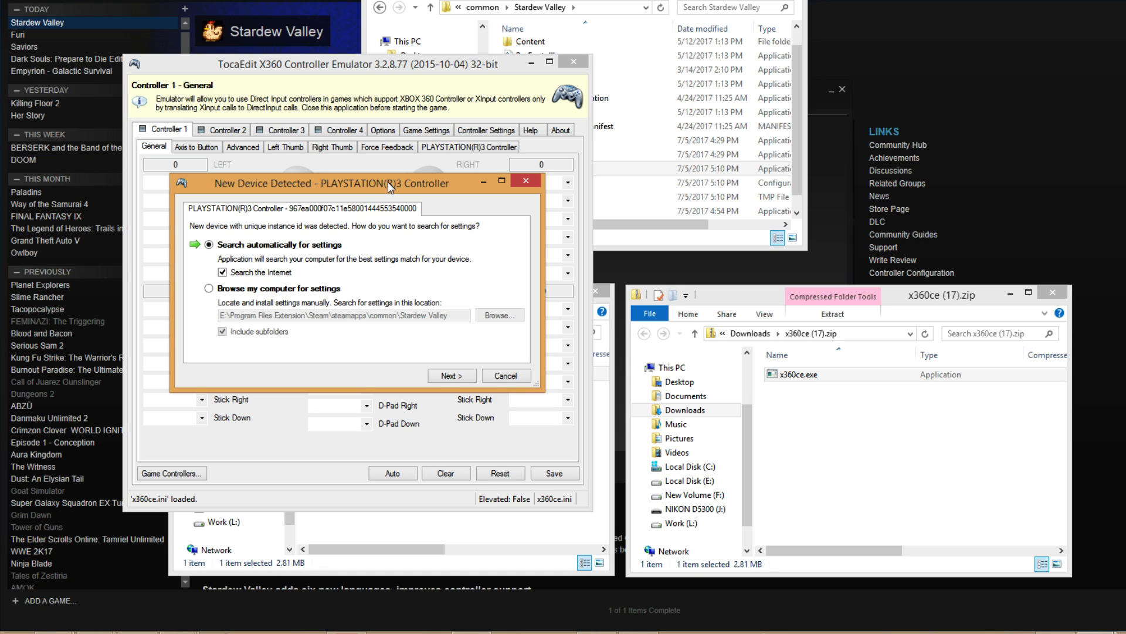
pyautogui.moveTo(372, 178)
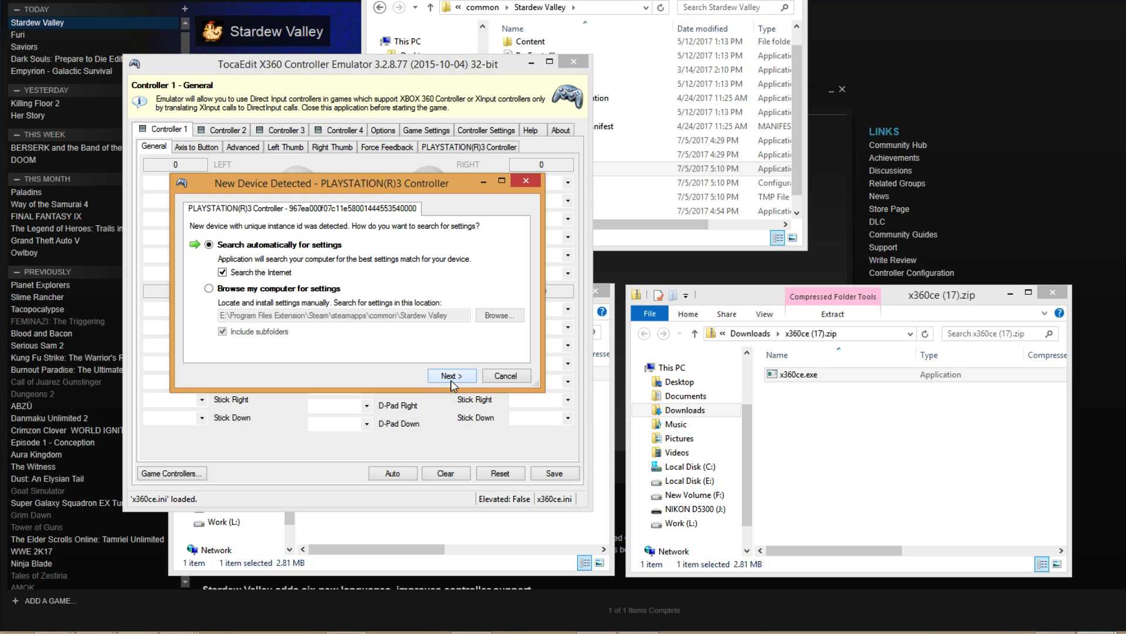
pyautogui.click(451, 376)
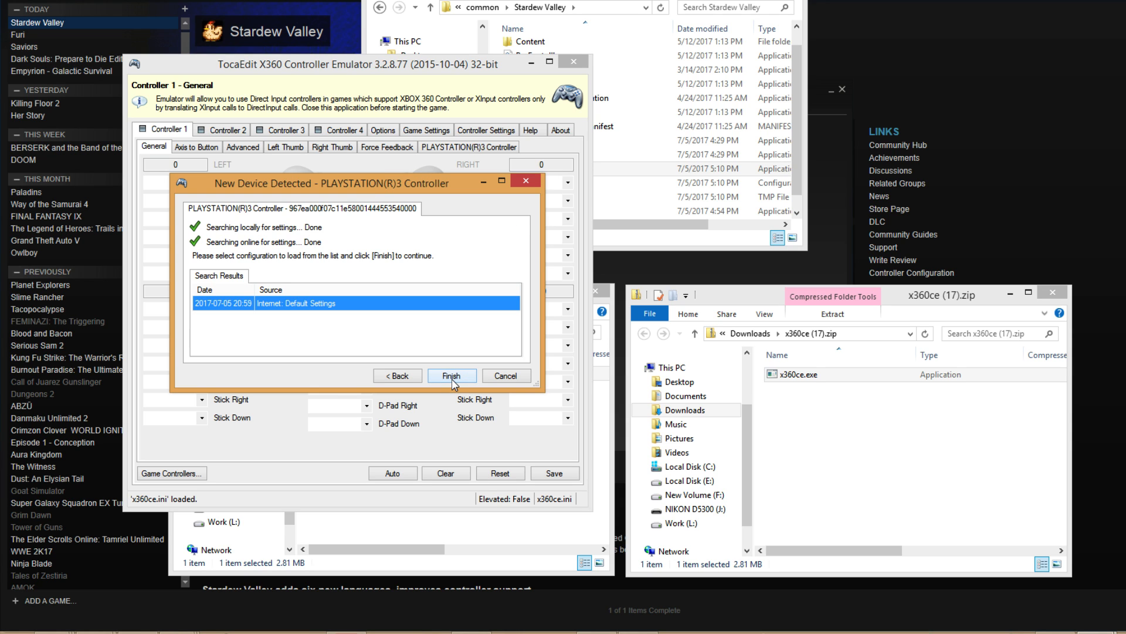
pyautogui.click(451, 375)
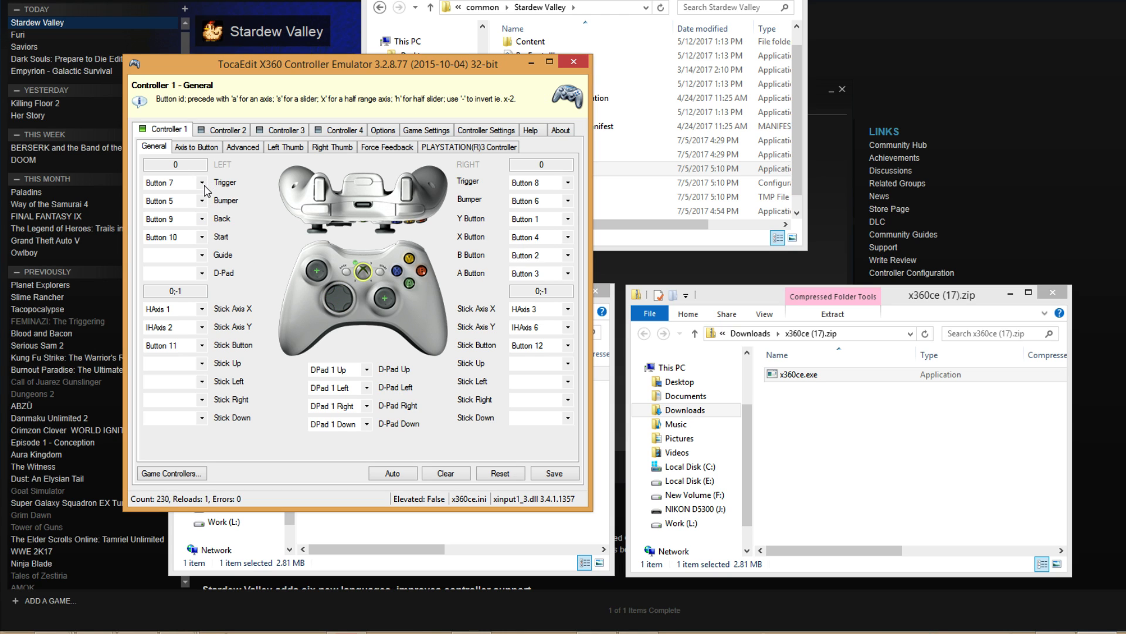
# - Test the mapping, review Controller 1's Force Feedback tab, then save and close x360ce
pyautogui.click(200, 182)
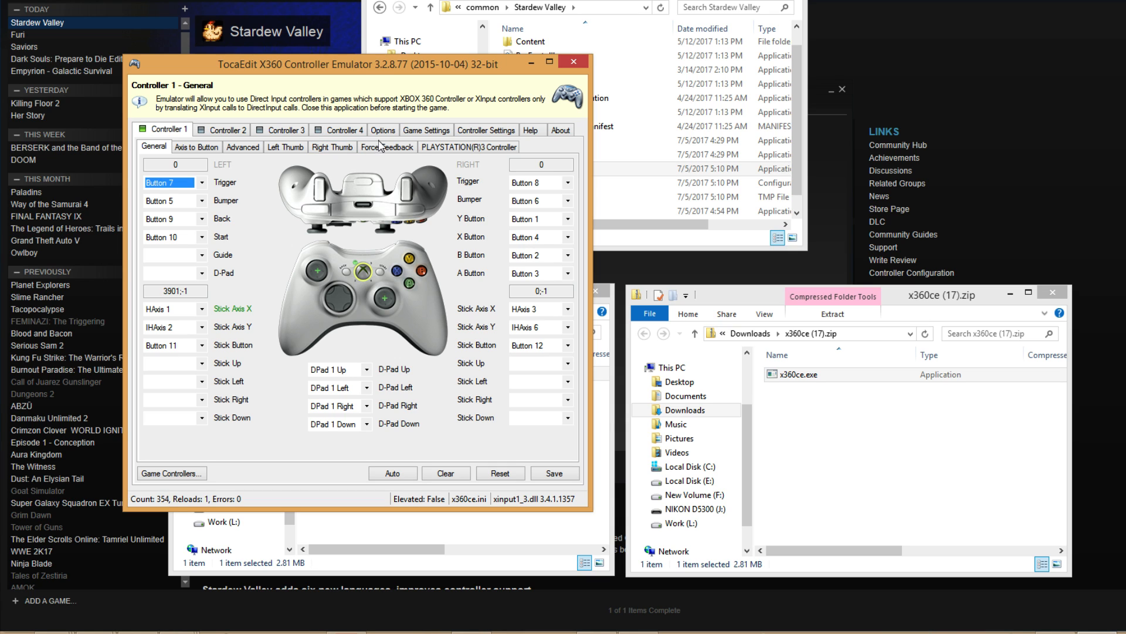
pyautogui.click(386, 146)
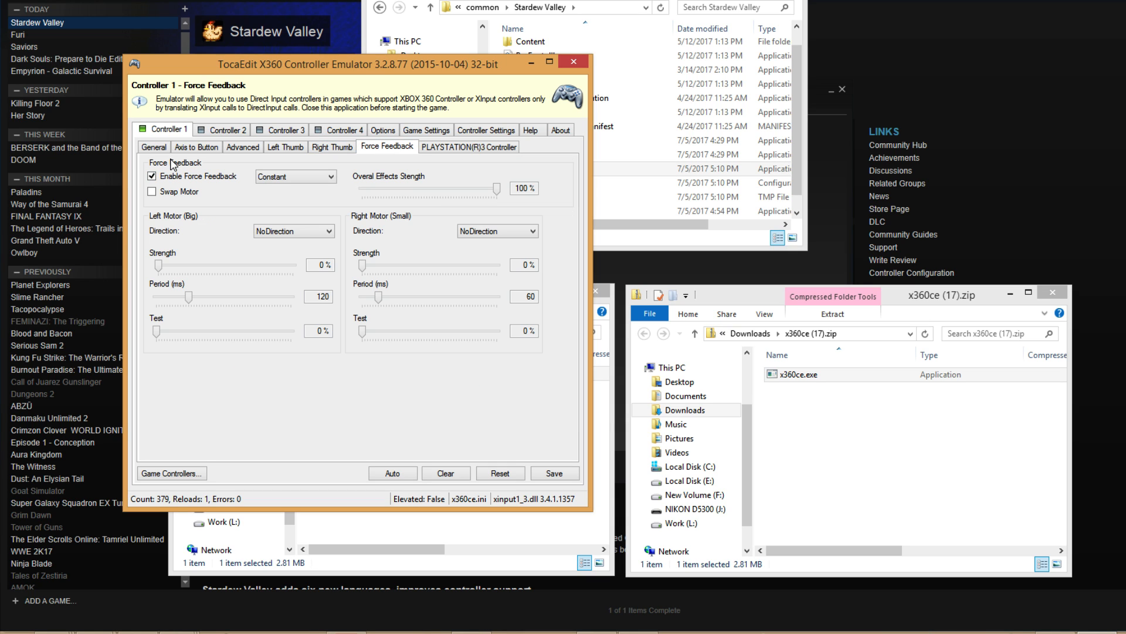
pyautogui.click(553, 473)
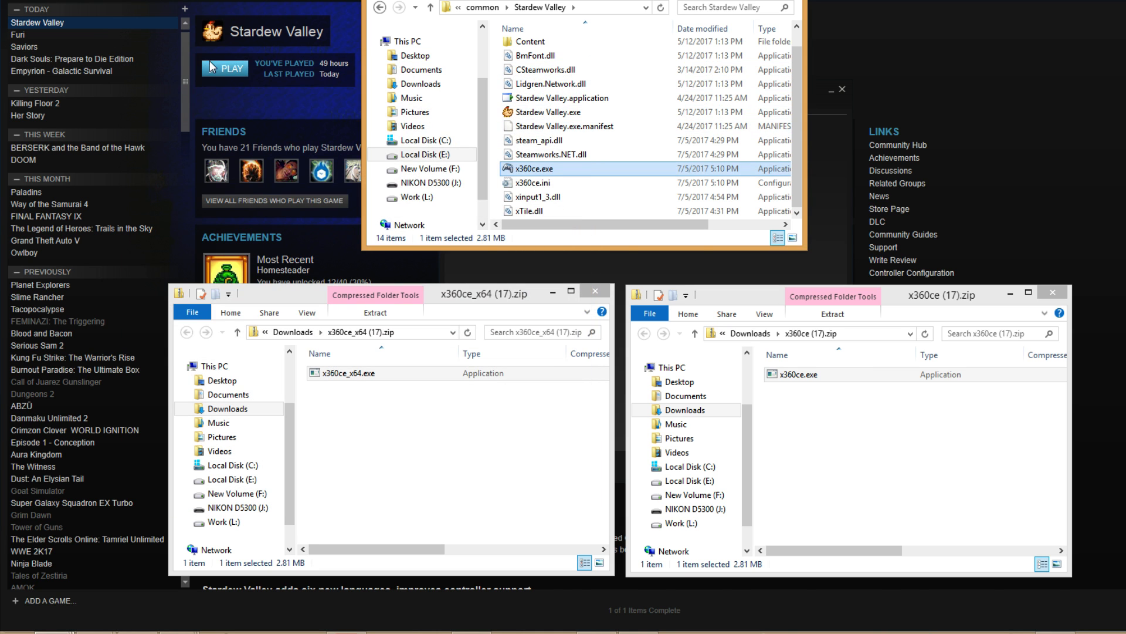
# - Start Stardew Valley with the PLAY button on its library page
pyautogui.click(224, 68)
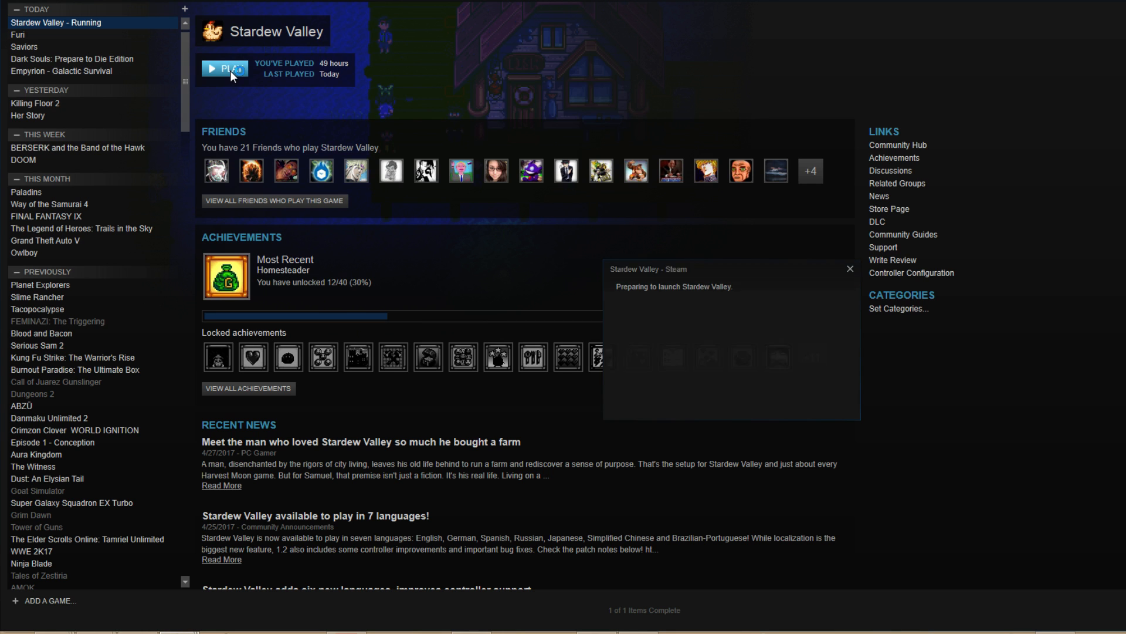
pyautogui.click(225, 69)
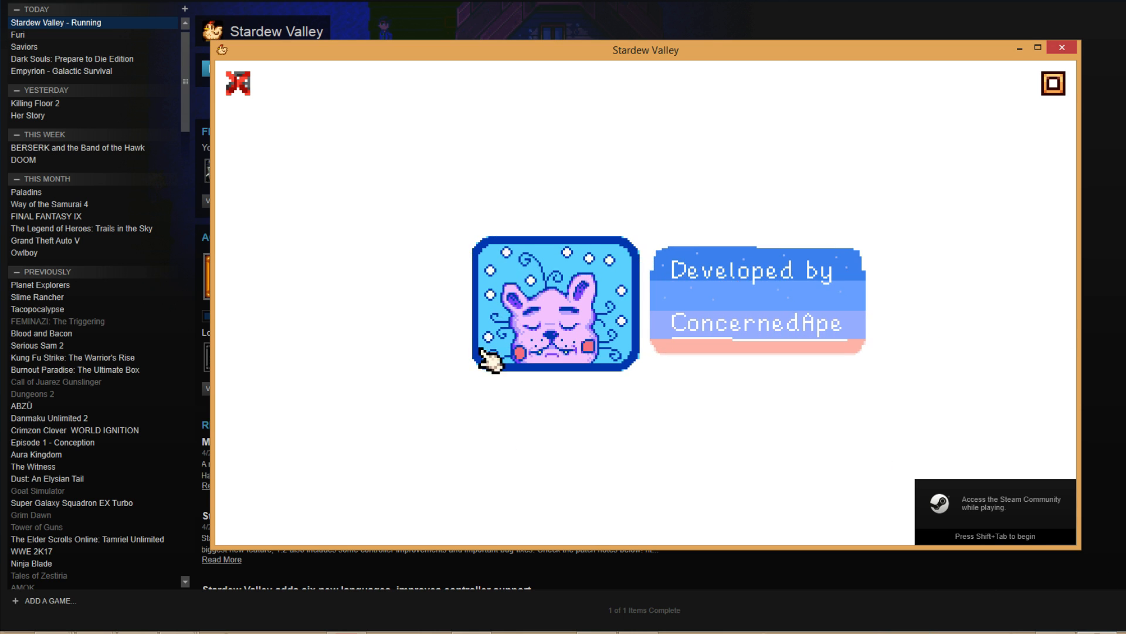
pyautogui.moveTo(660, 501)
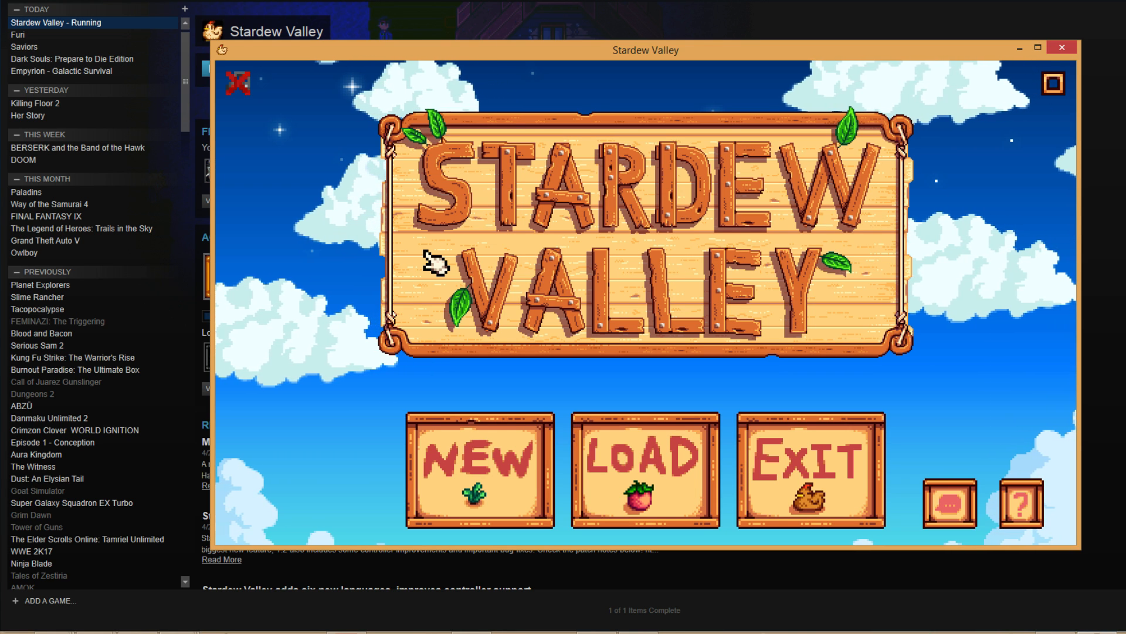
pyautogui.moveTo(805, 248)
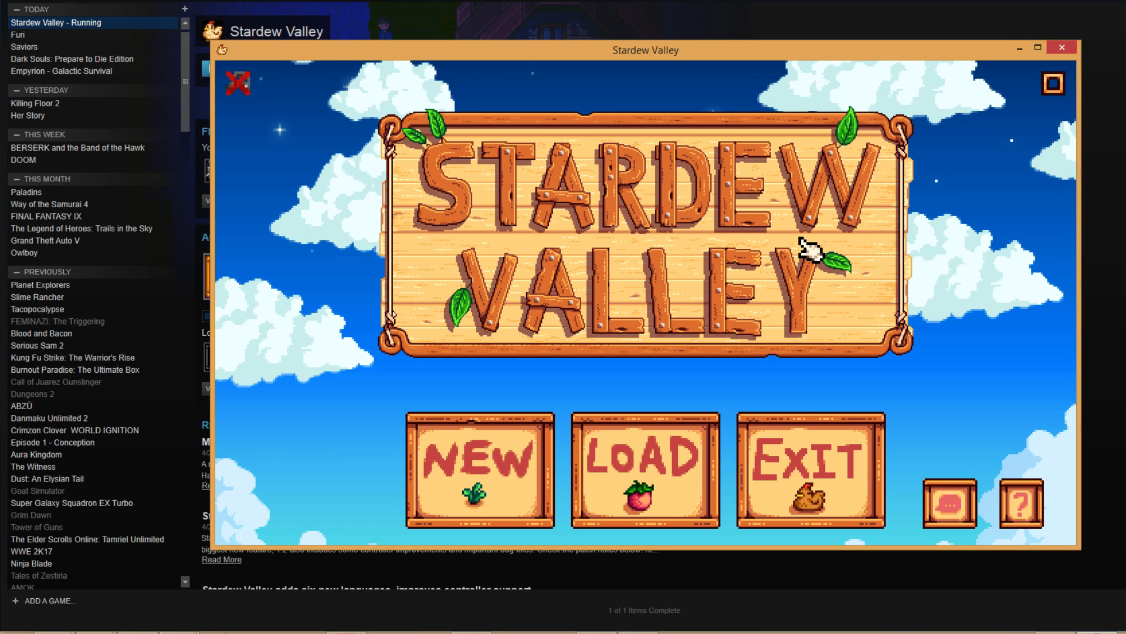